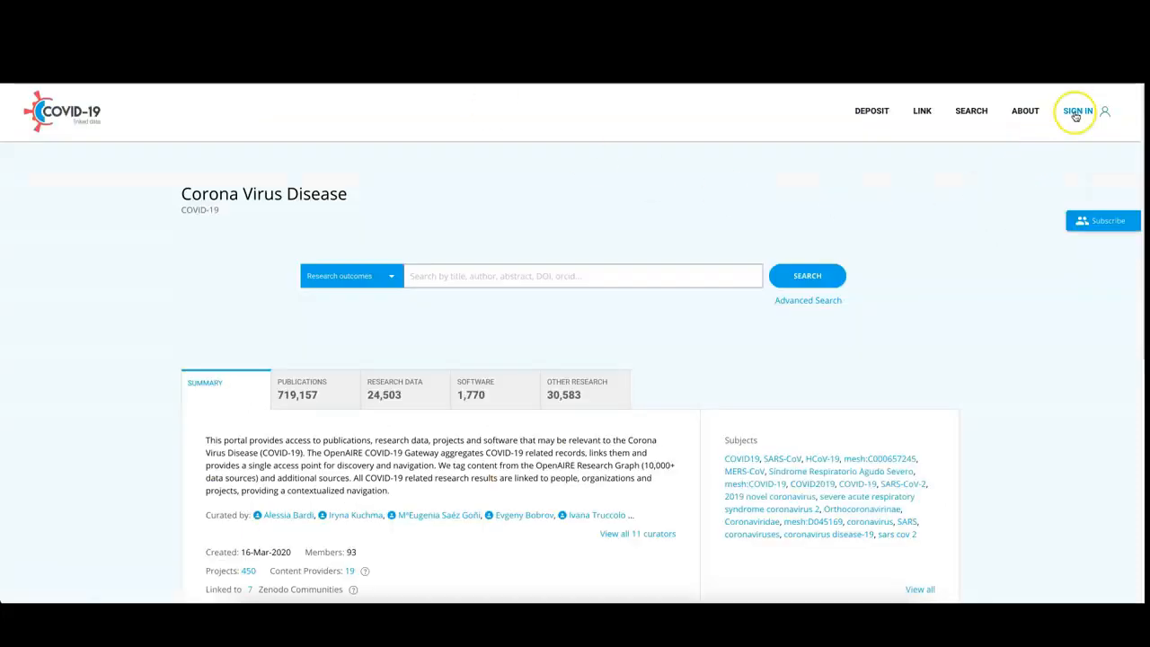
Sign in to OpenAIRE with username and password, returning to the COVID-19 gateway
left_click(1078, 112)
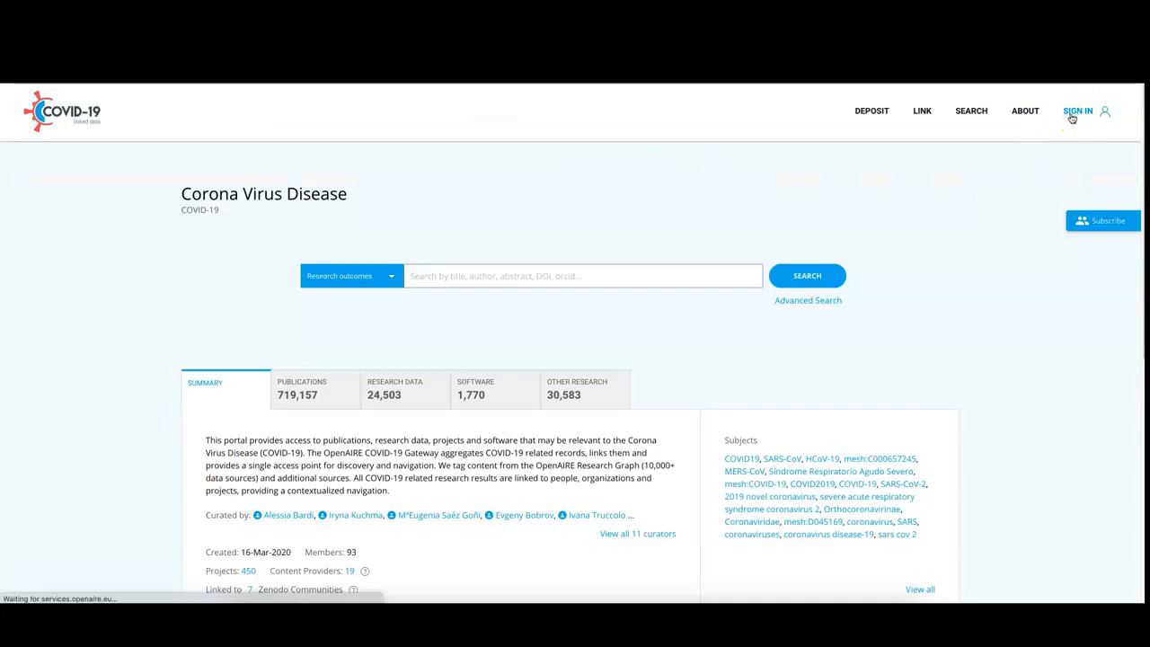
left_click(1078, 112)
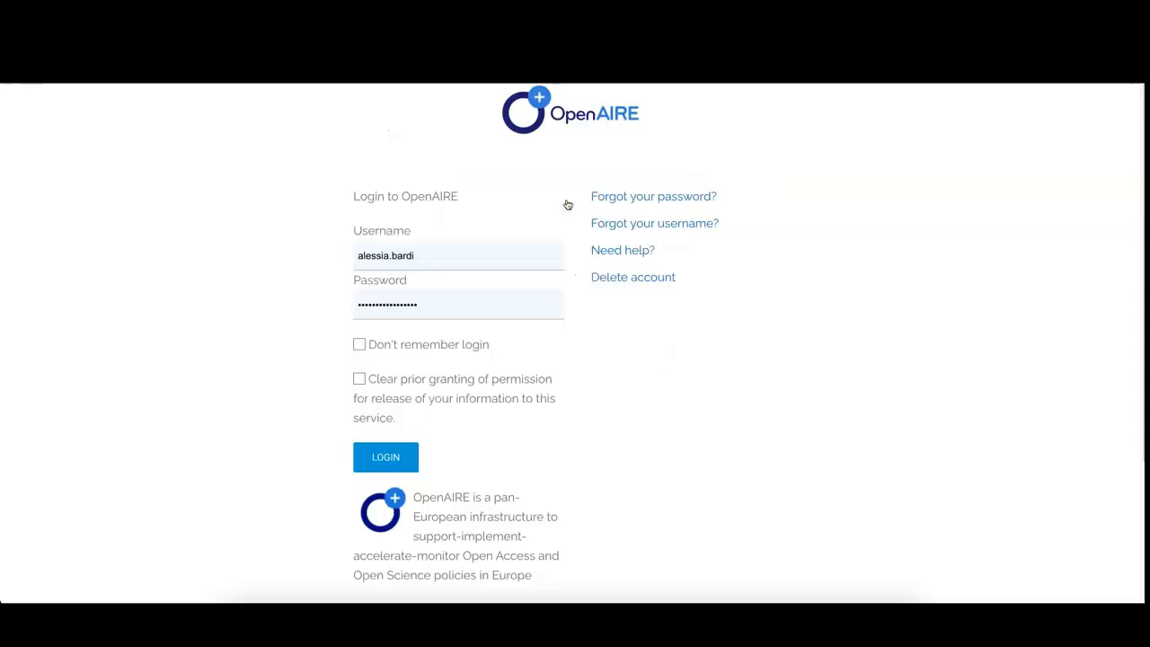
left_click(384, 459)
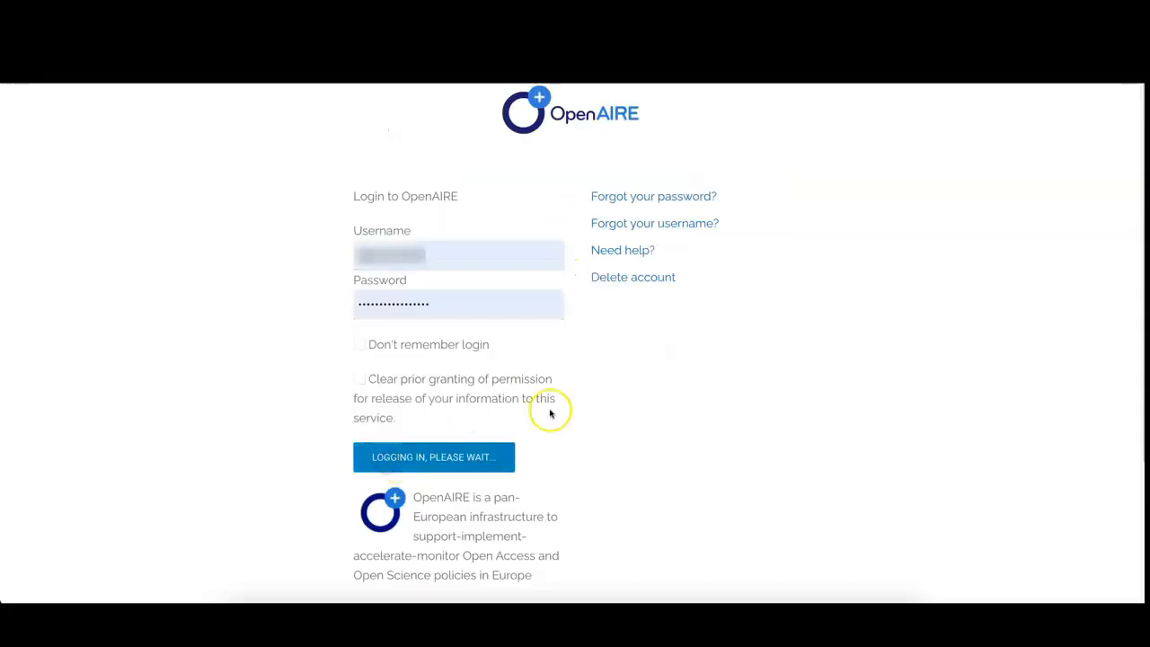
left_click(435, 456)
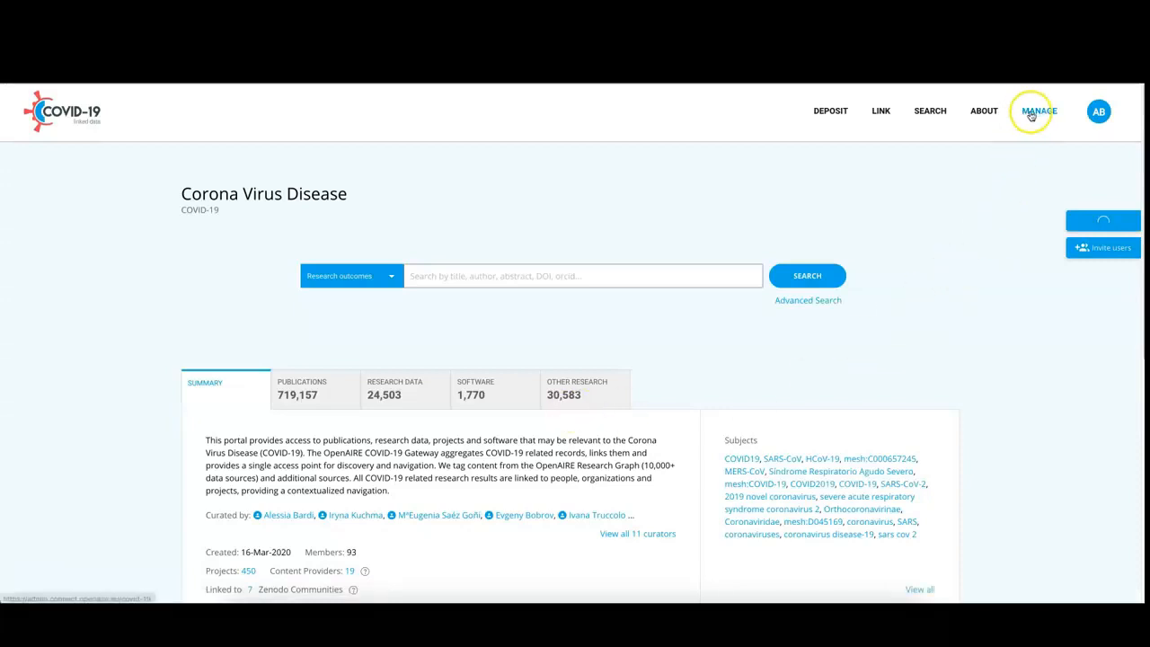
Go to Admin - COVID-19 via MANAGE and show the community's linked projects
left_click(1035, 111)
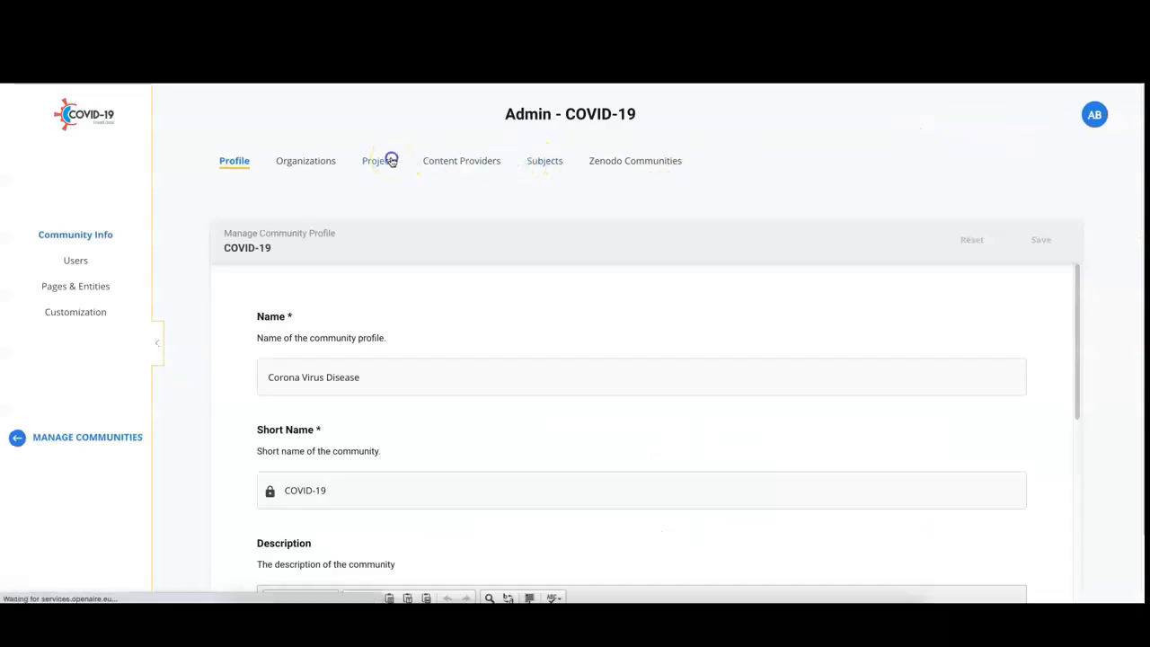
left_click(377, 160)
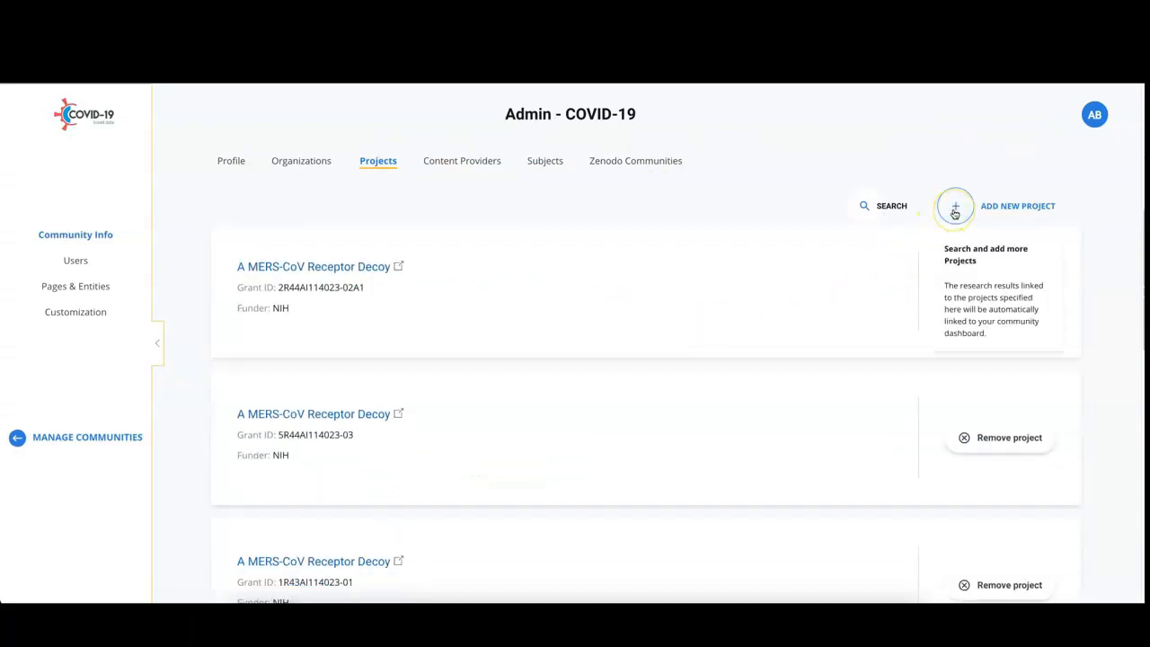
Search addable projects for 'corona' filtered to funder European Commission|EC, giving 15 results
left_click(955, 209)
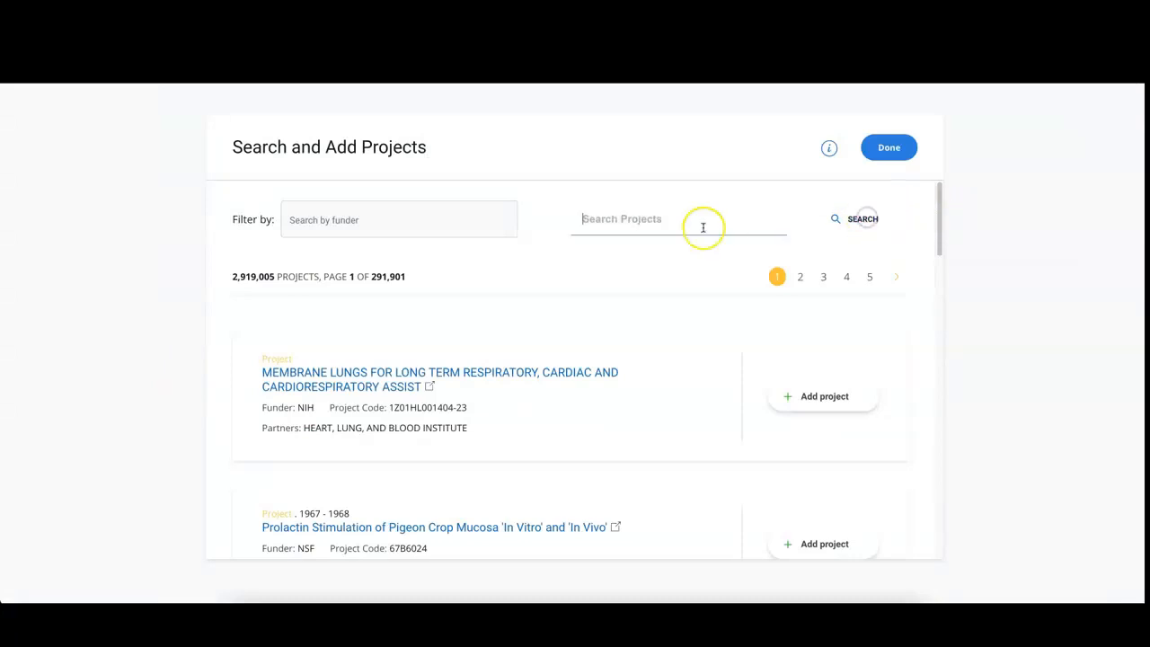
type("corona")
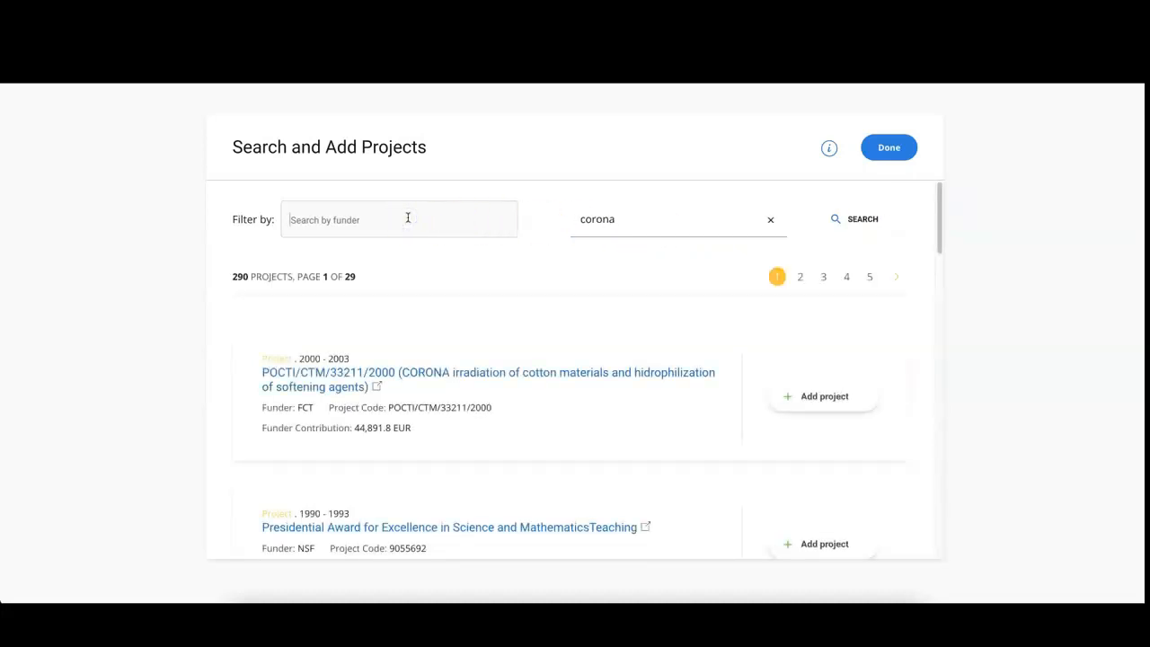
type("Europ")
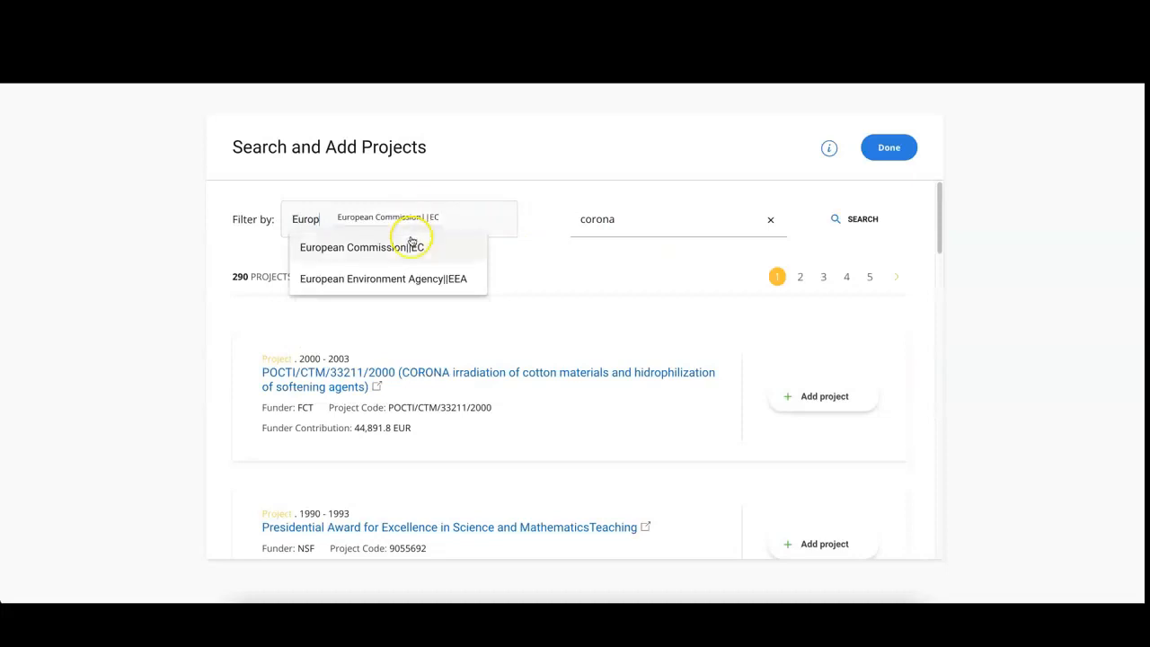
left_click(373, 248)
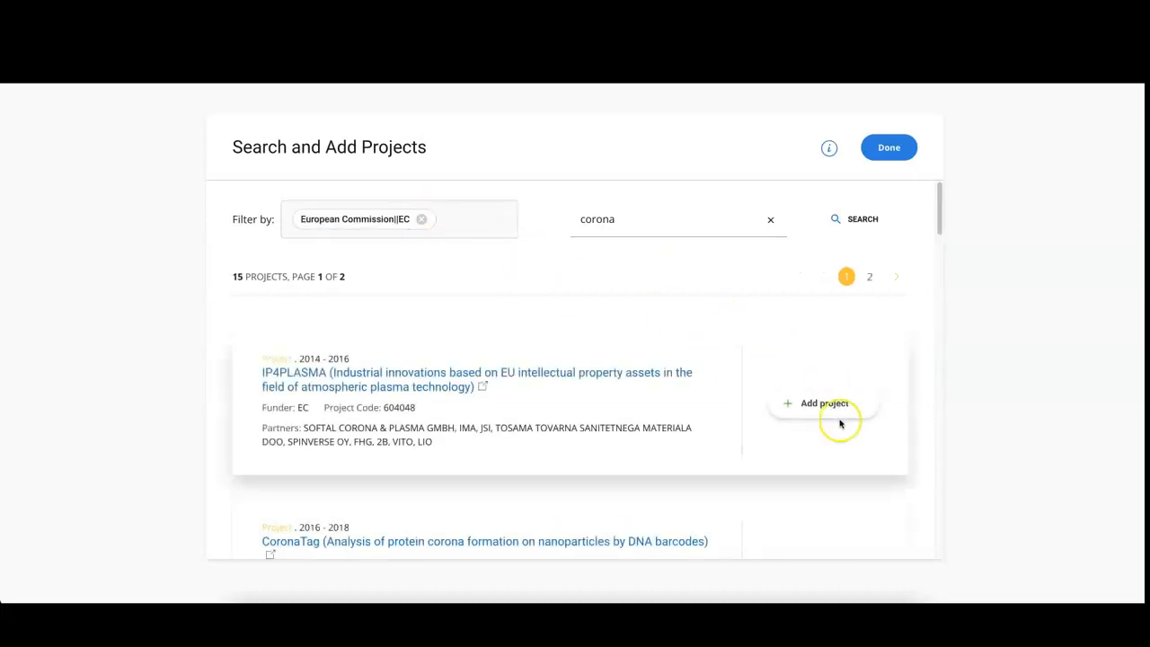
Add IP4PLASMA, CORONA II, CoronaTag and Corona-Quick, undoing the accidental DYNACOR addition
left_click(824, 402)
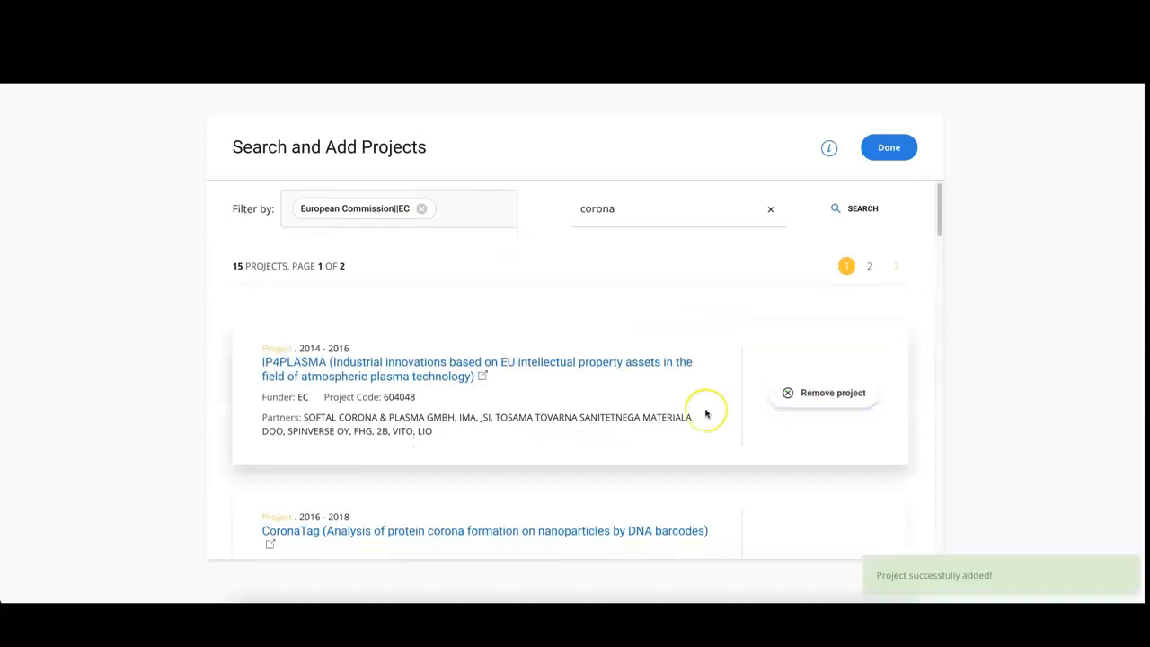
scroll("down", 3)
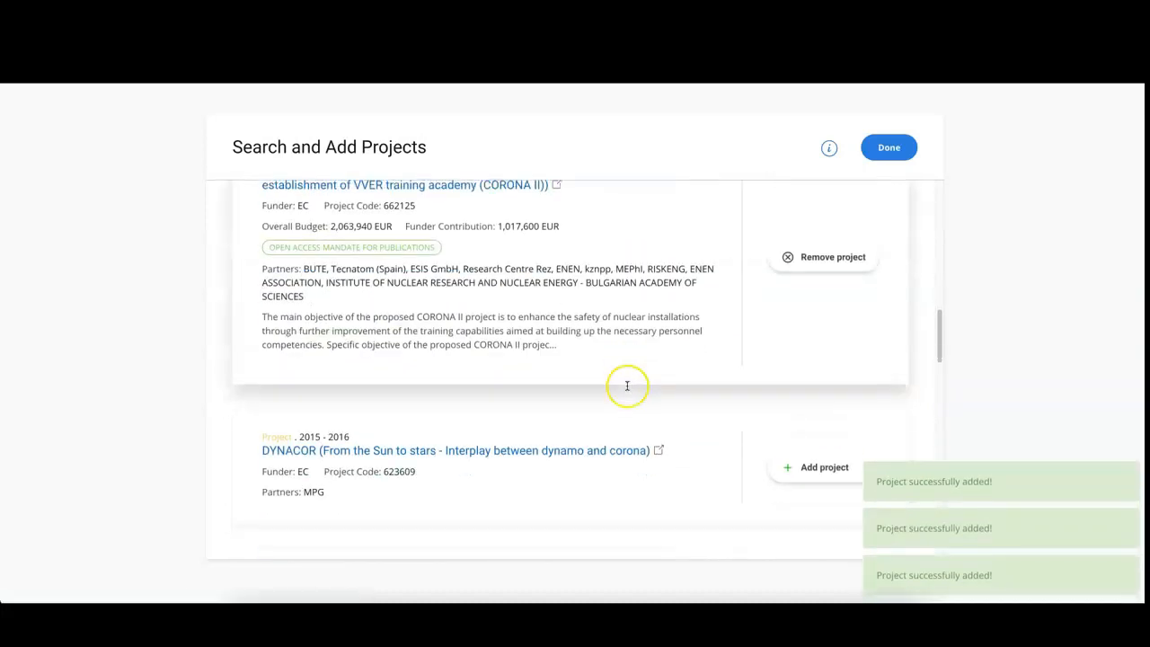
left_click(823, 468)
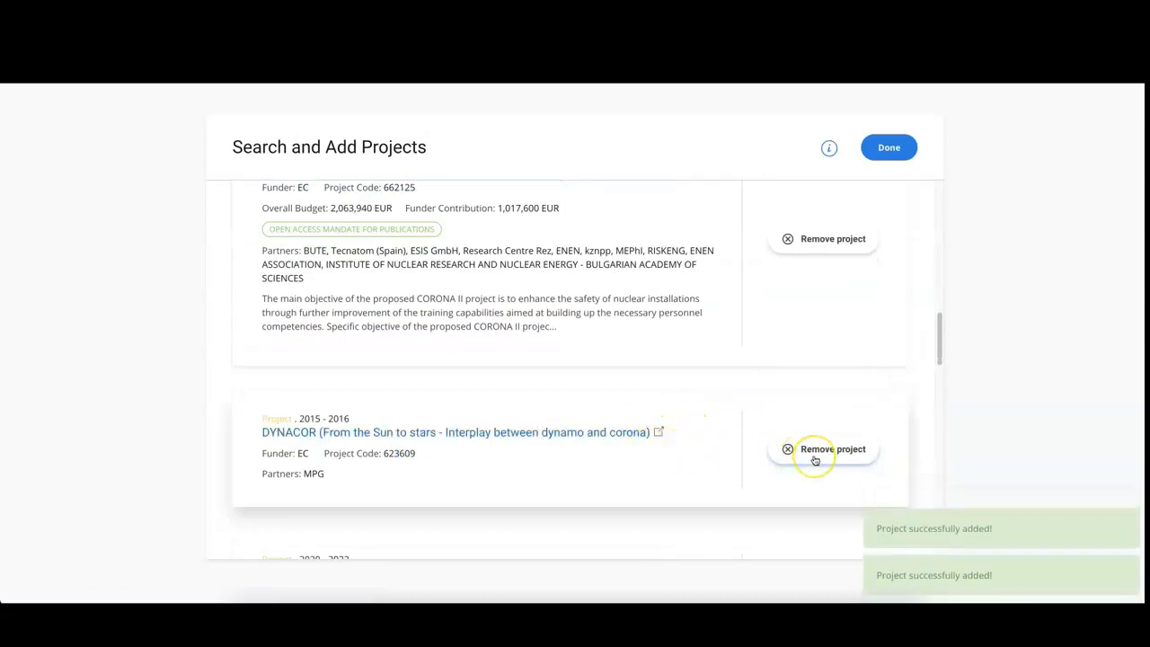
left_click(816, 460)
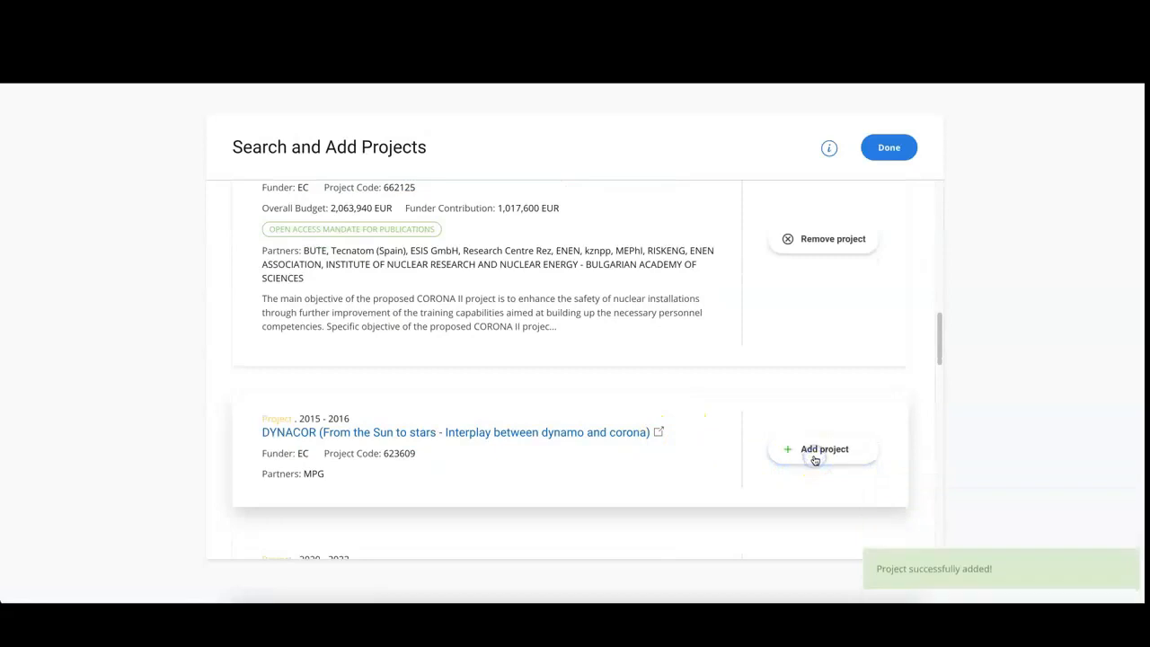
left_click(824, 450)
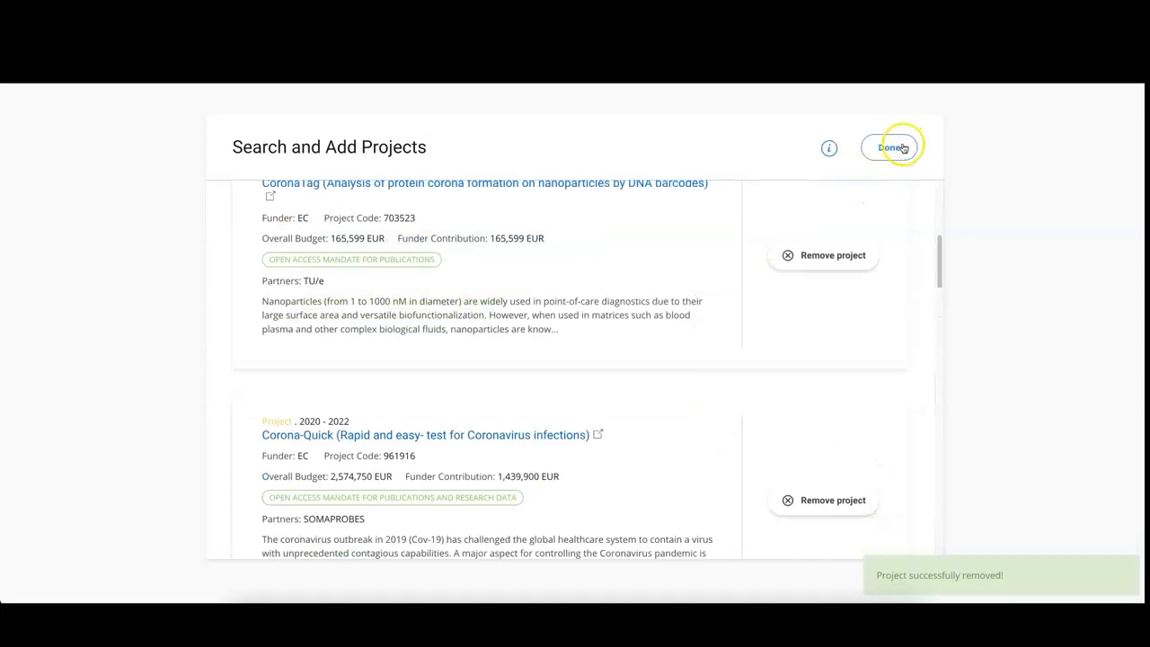
Back in the project list, find IP4PLASMA via 'IP4' and confirm its removal with Yes
left_click(890, 148)
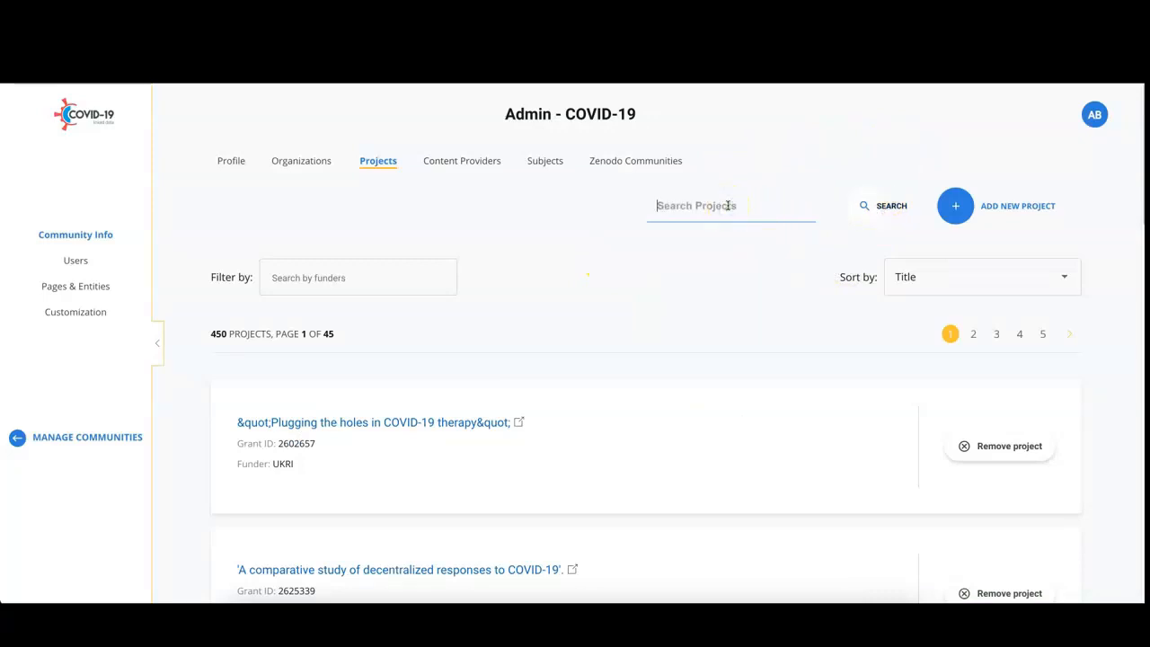
type("IP4")
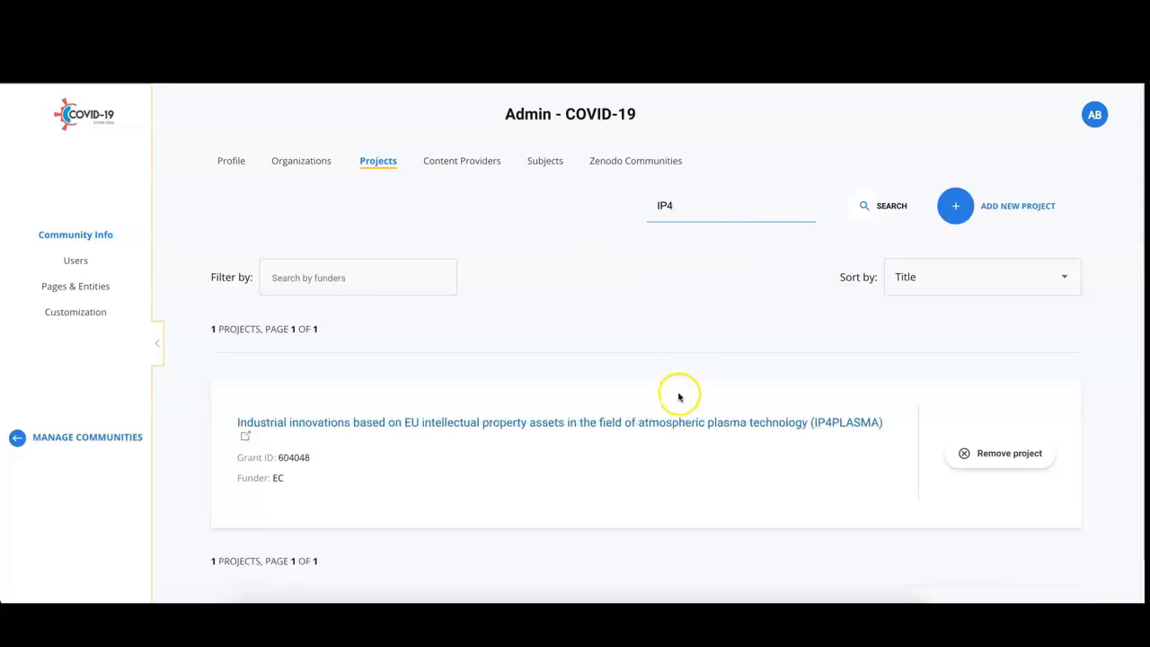
mouse_move(1010, 453)
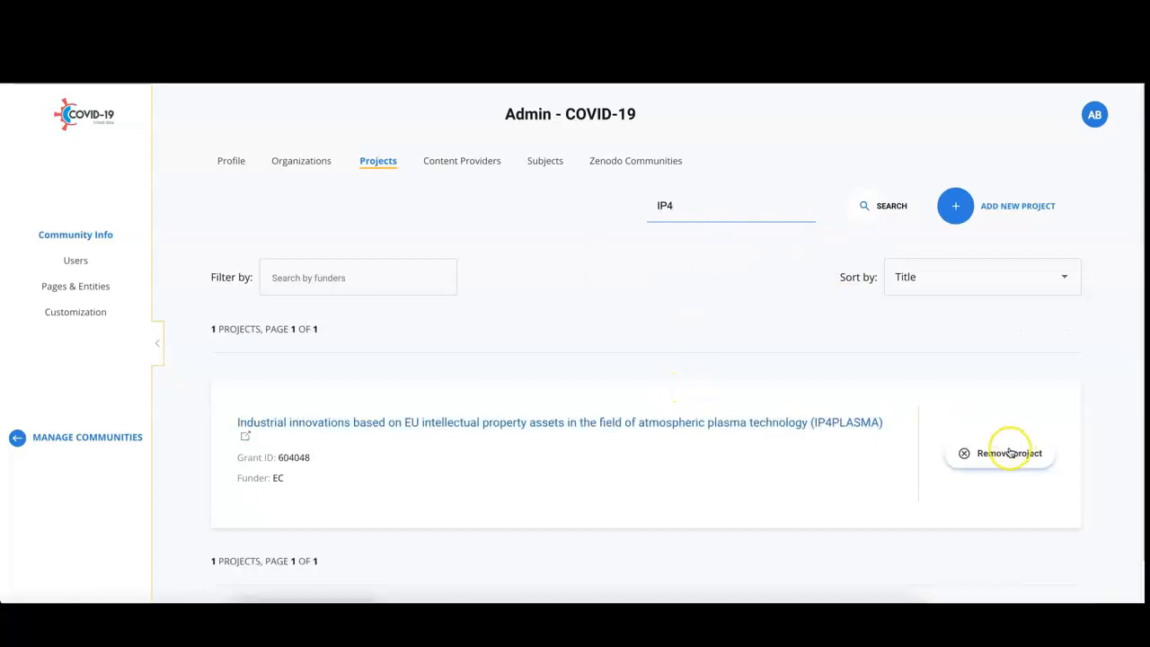
left_click(1007, 453)
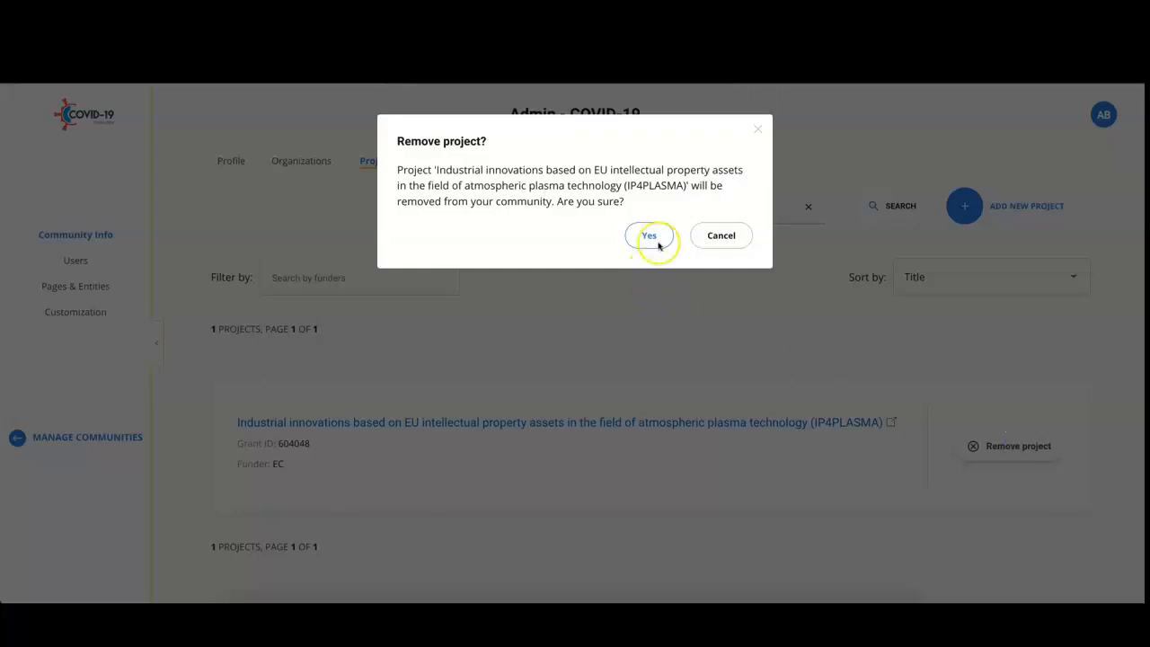
left_click(651, 234)
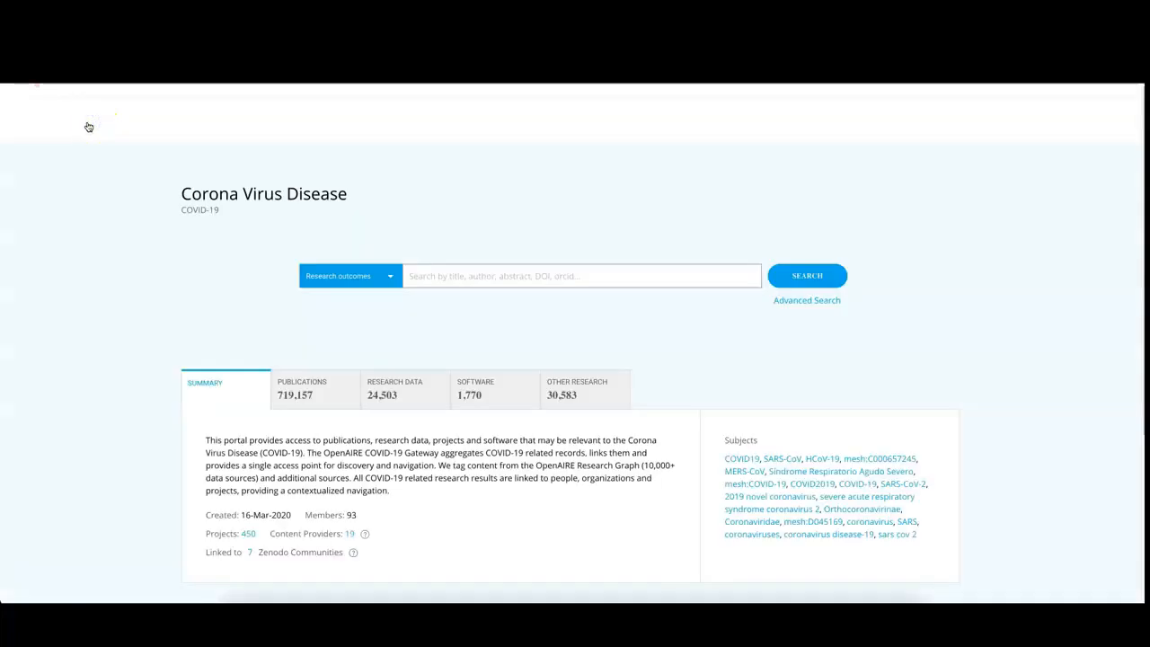
Search the gateway's public projects for 'CORONA II', which turns up as one result
left_click(928, 112)
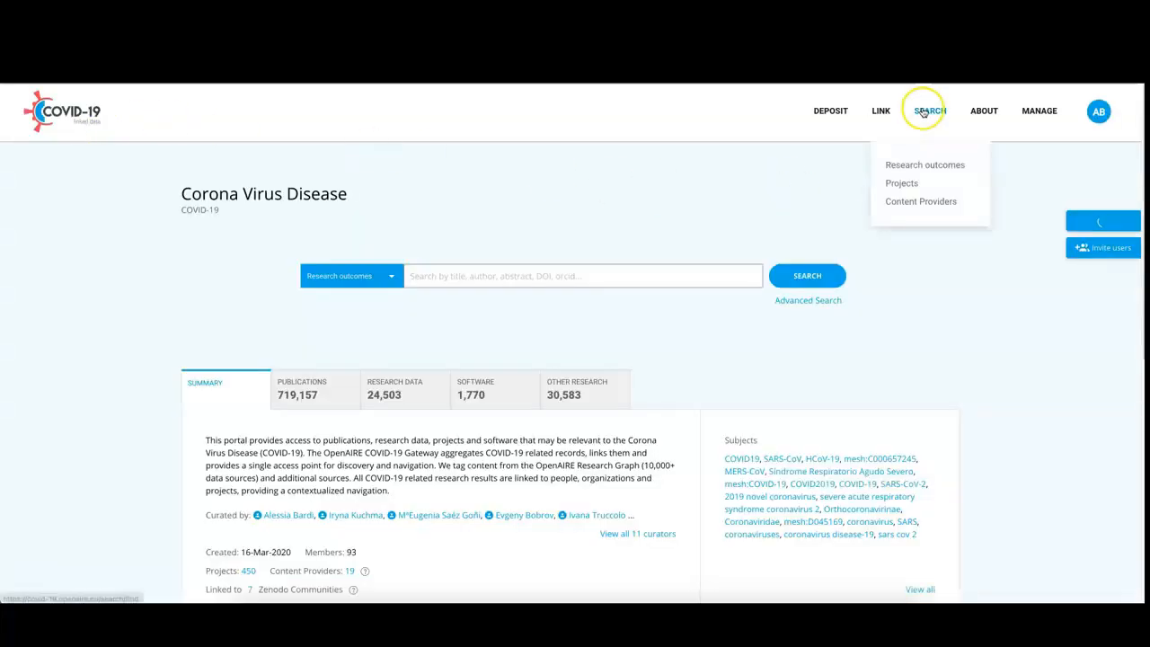
left_click(903, 183)
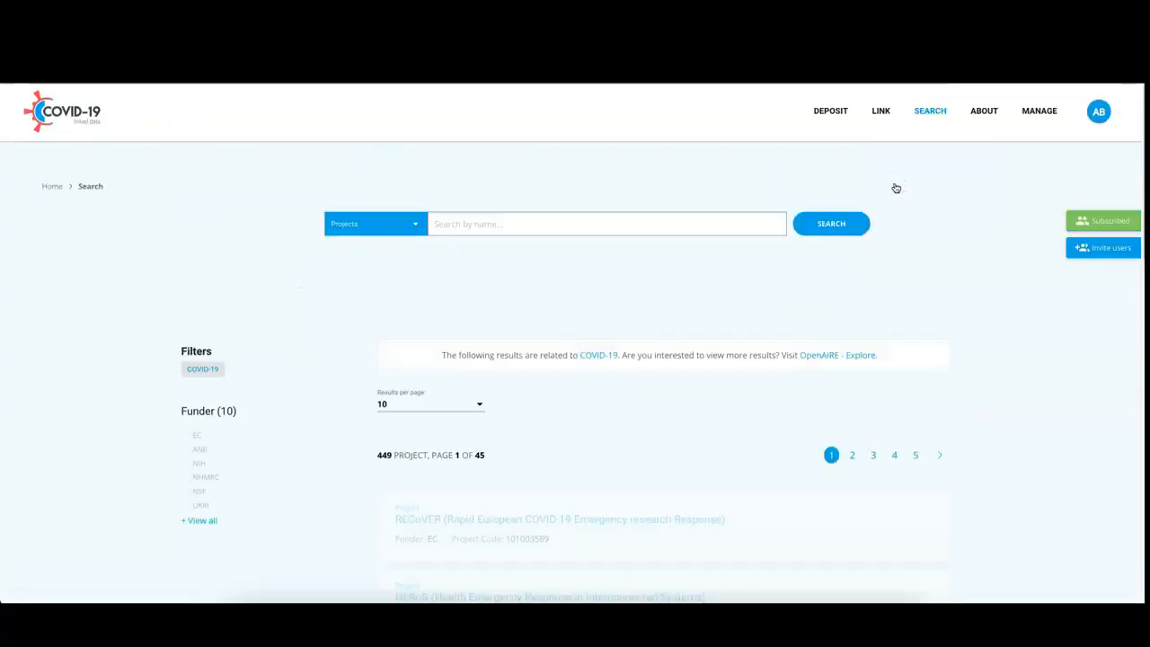
scroll("down", 3)
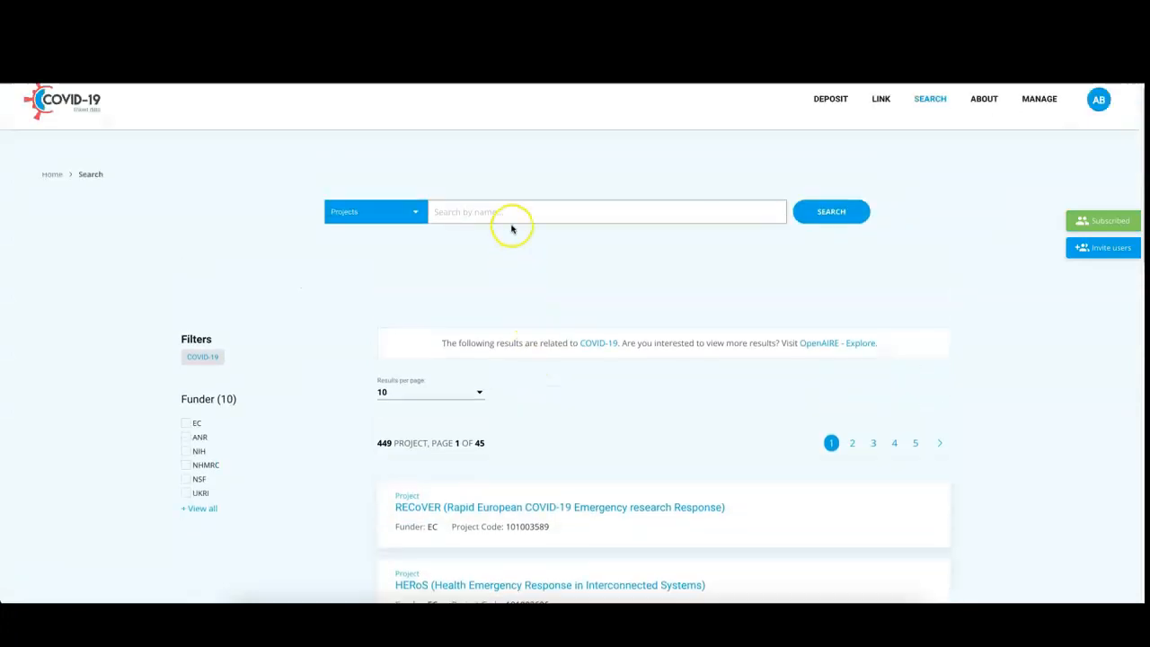
type("CORONA I")
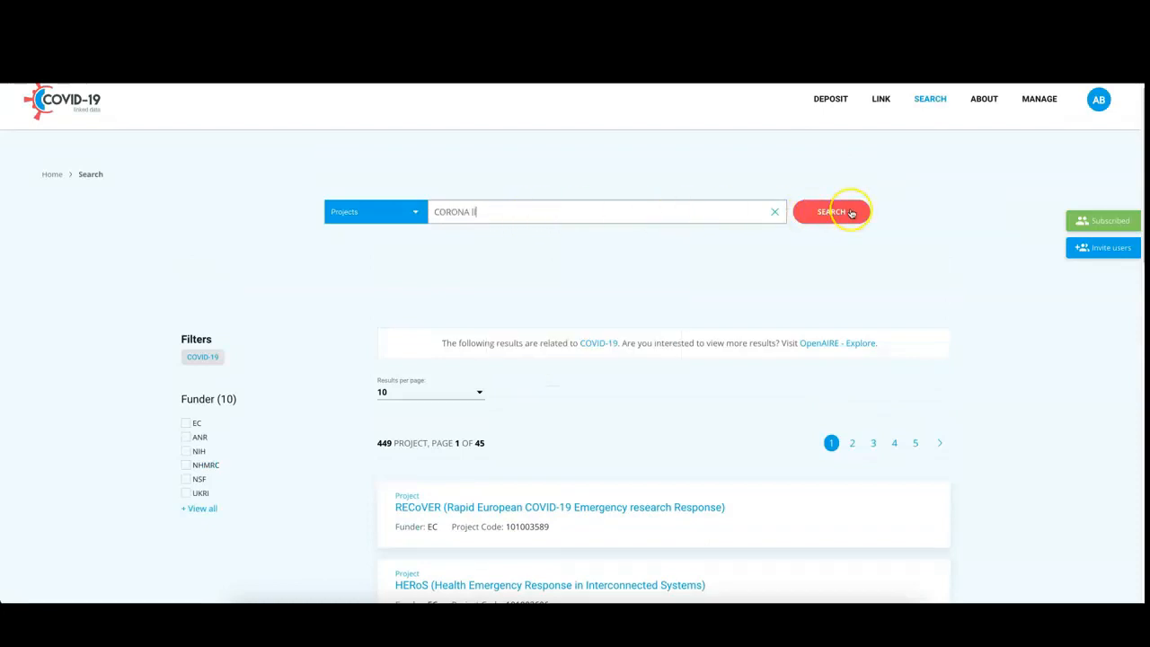
left_click(830, 212)
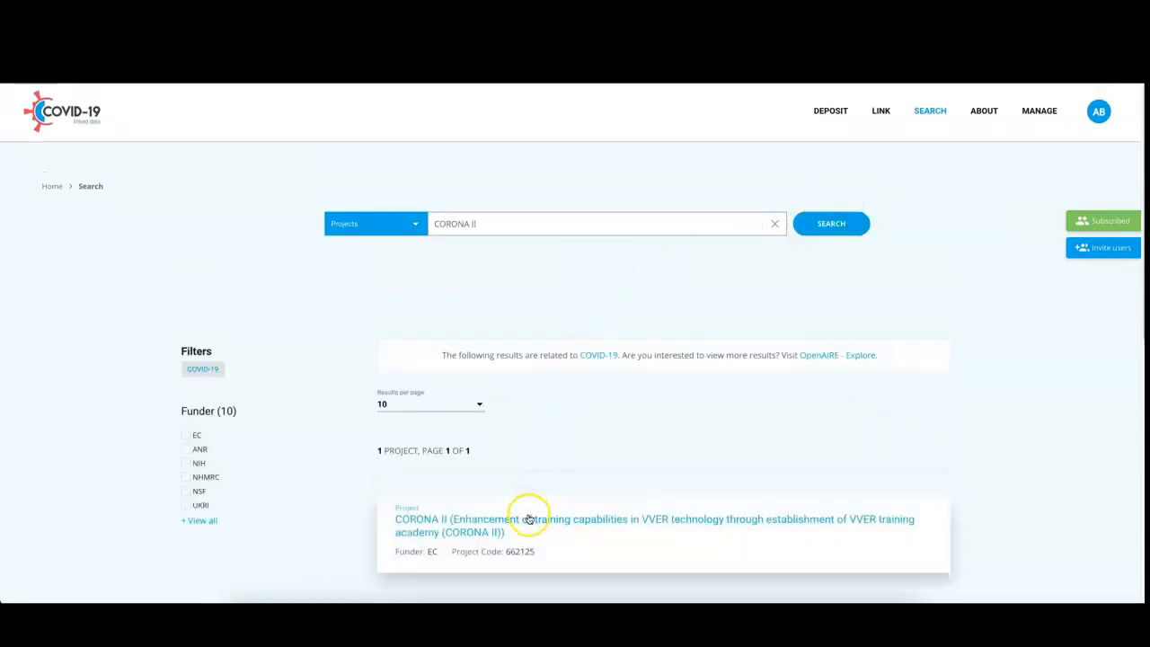
mouse_move(586, 462)
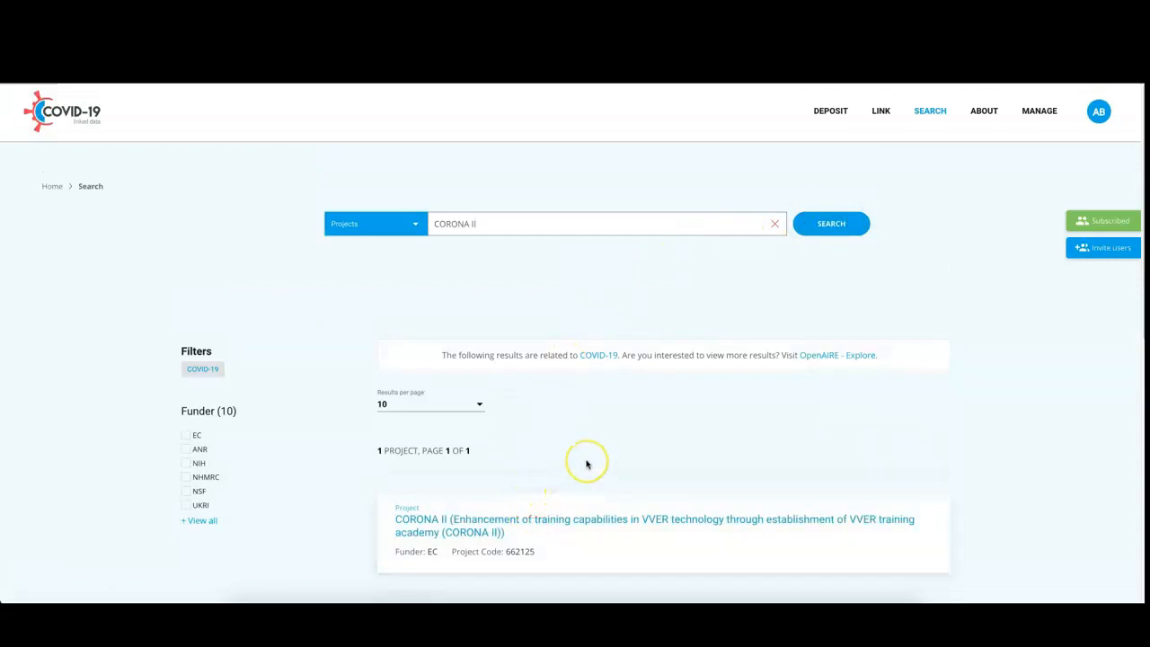